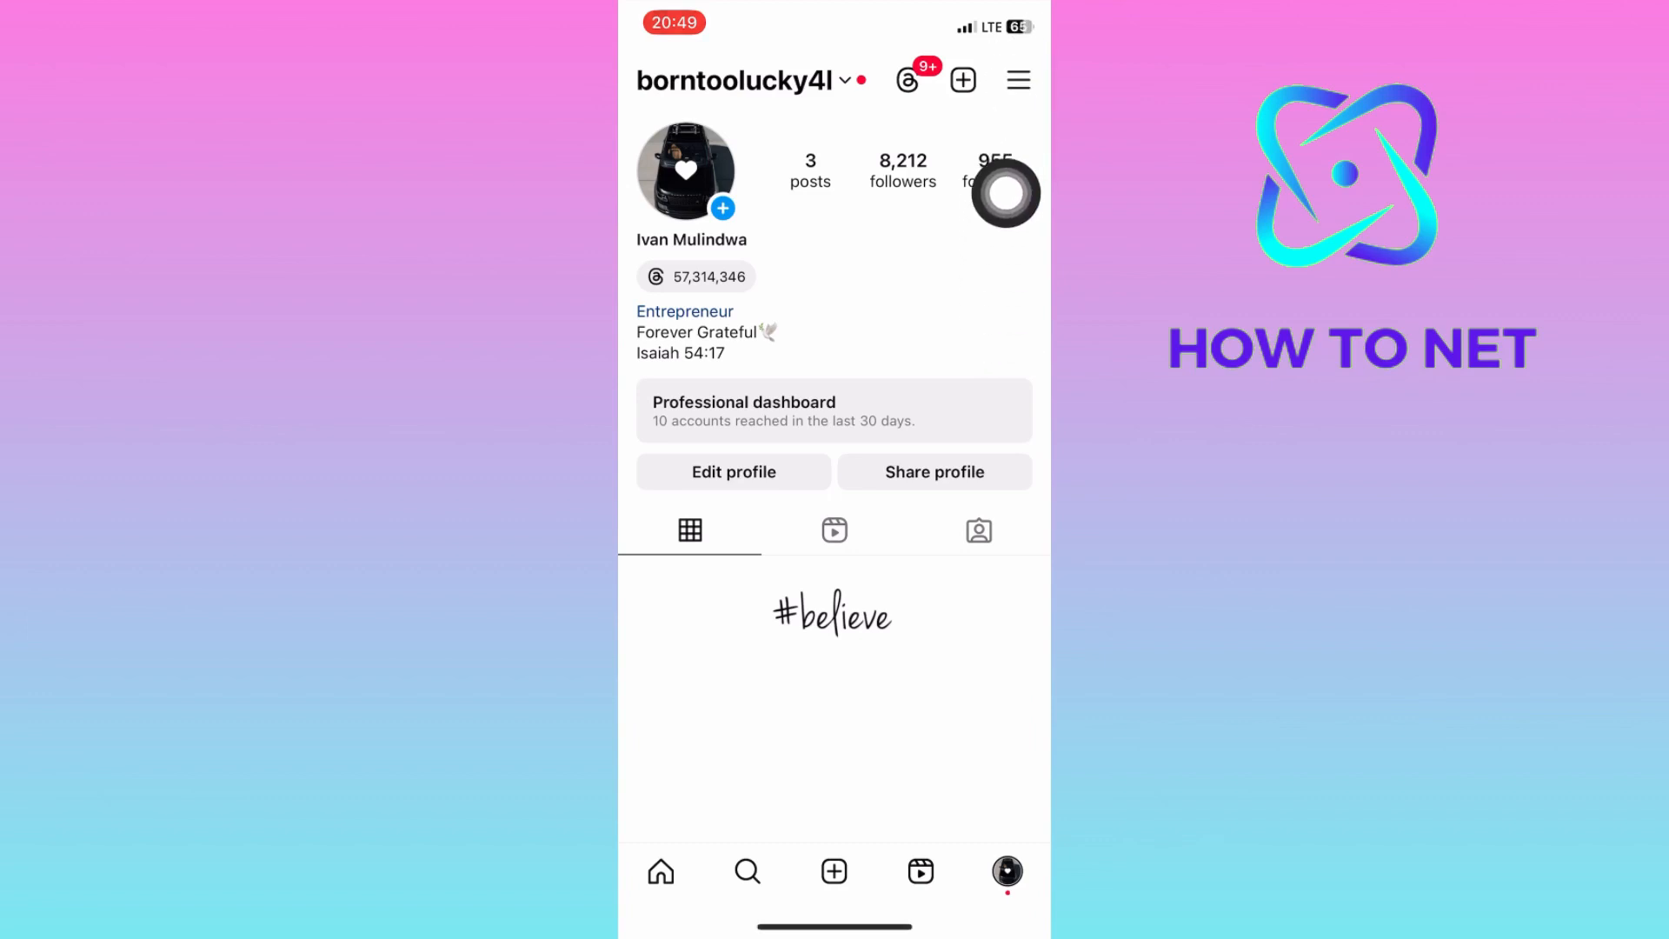
# - Go from the profile menu to Accounts Centre personal details for the date of birth
pyautogui.click(1016, 79)
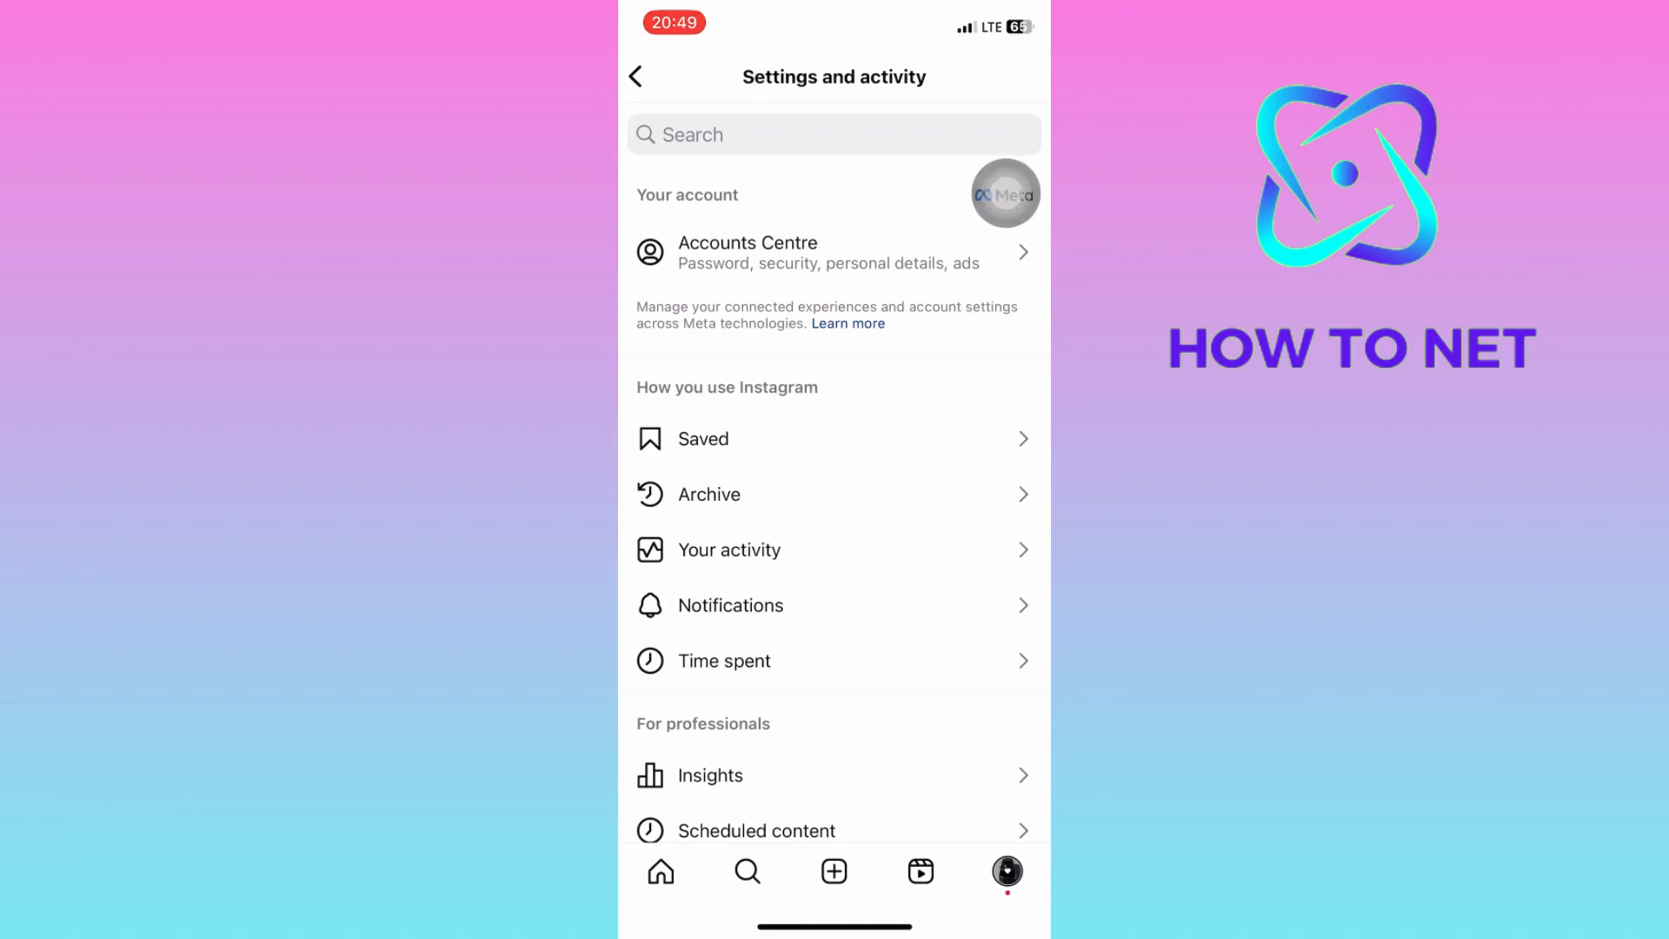
pyautogui.click(834, 252)
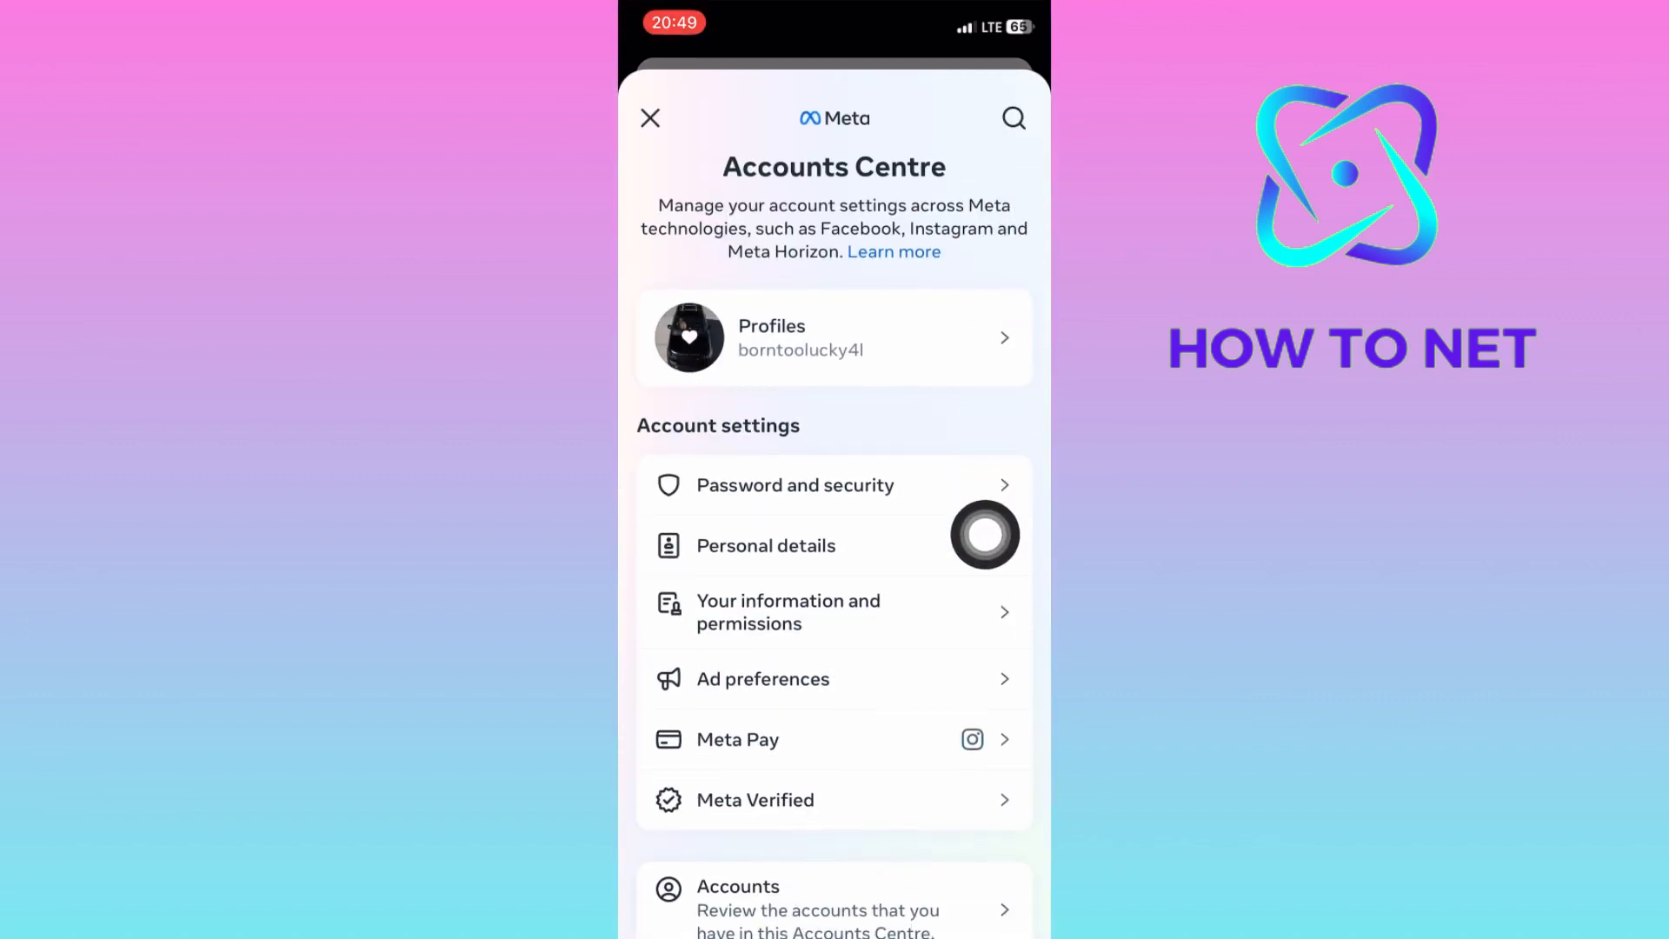
pyautogui.click(764, 545)
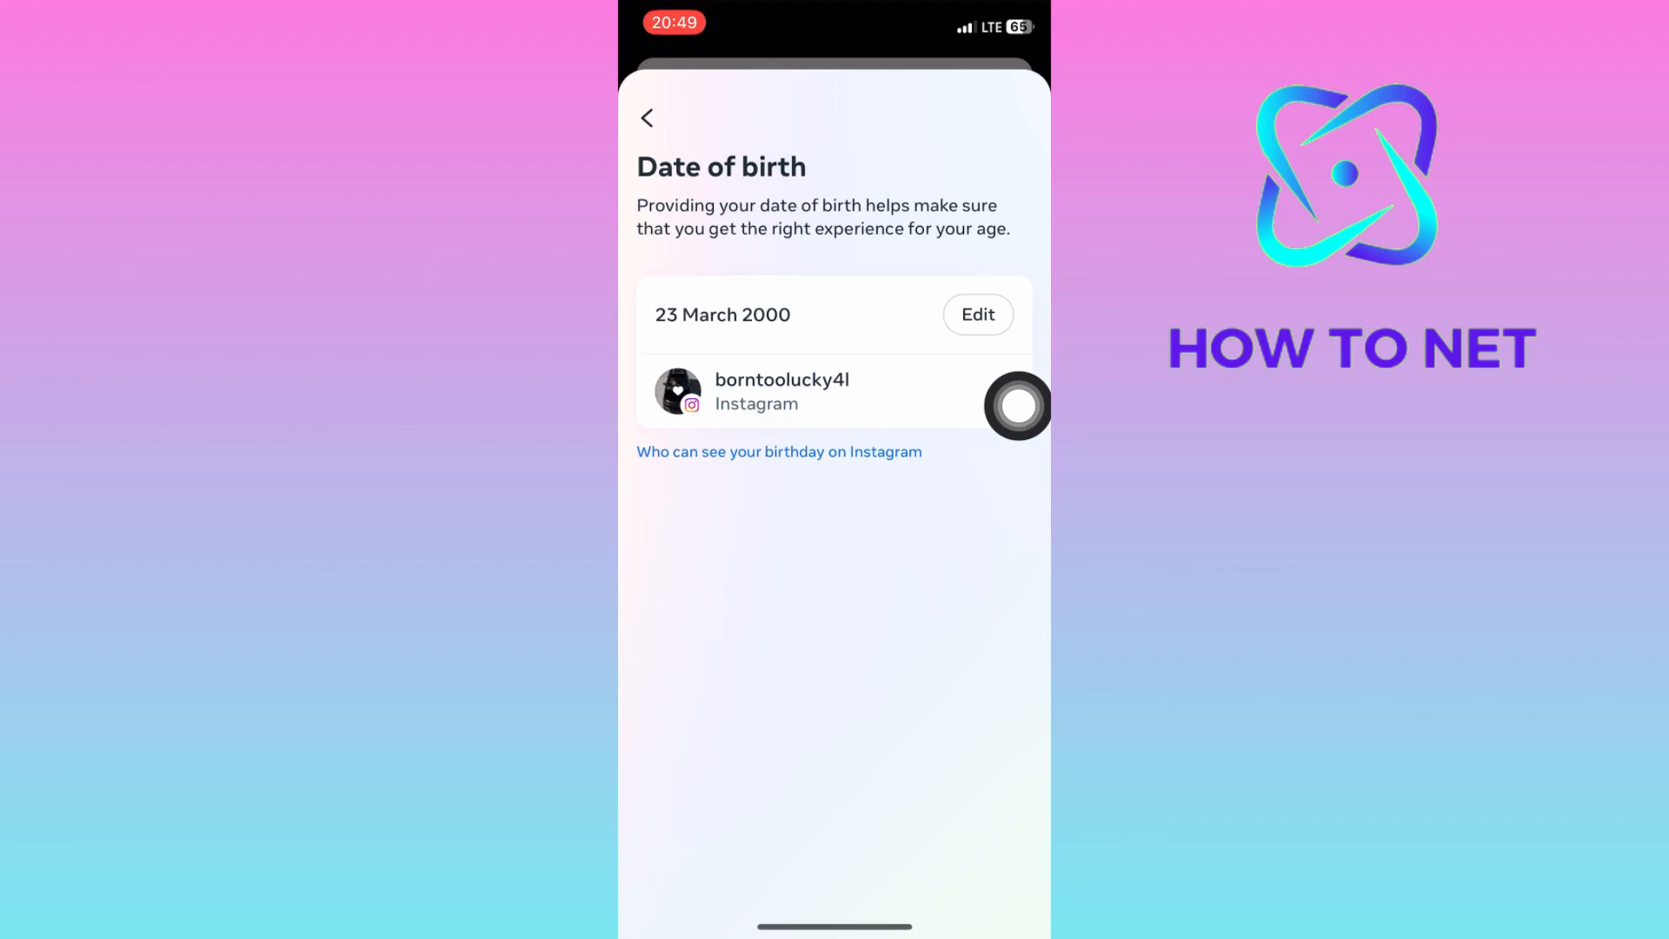
# - Edit the birthday and follow the Contact us link to the Help Centre change form
pyautogui.click(977, 314)
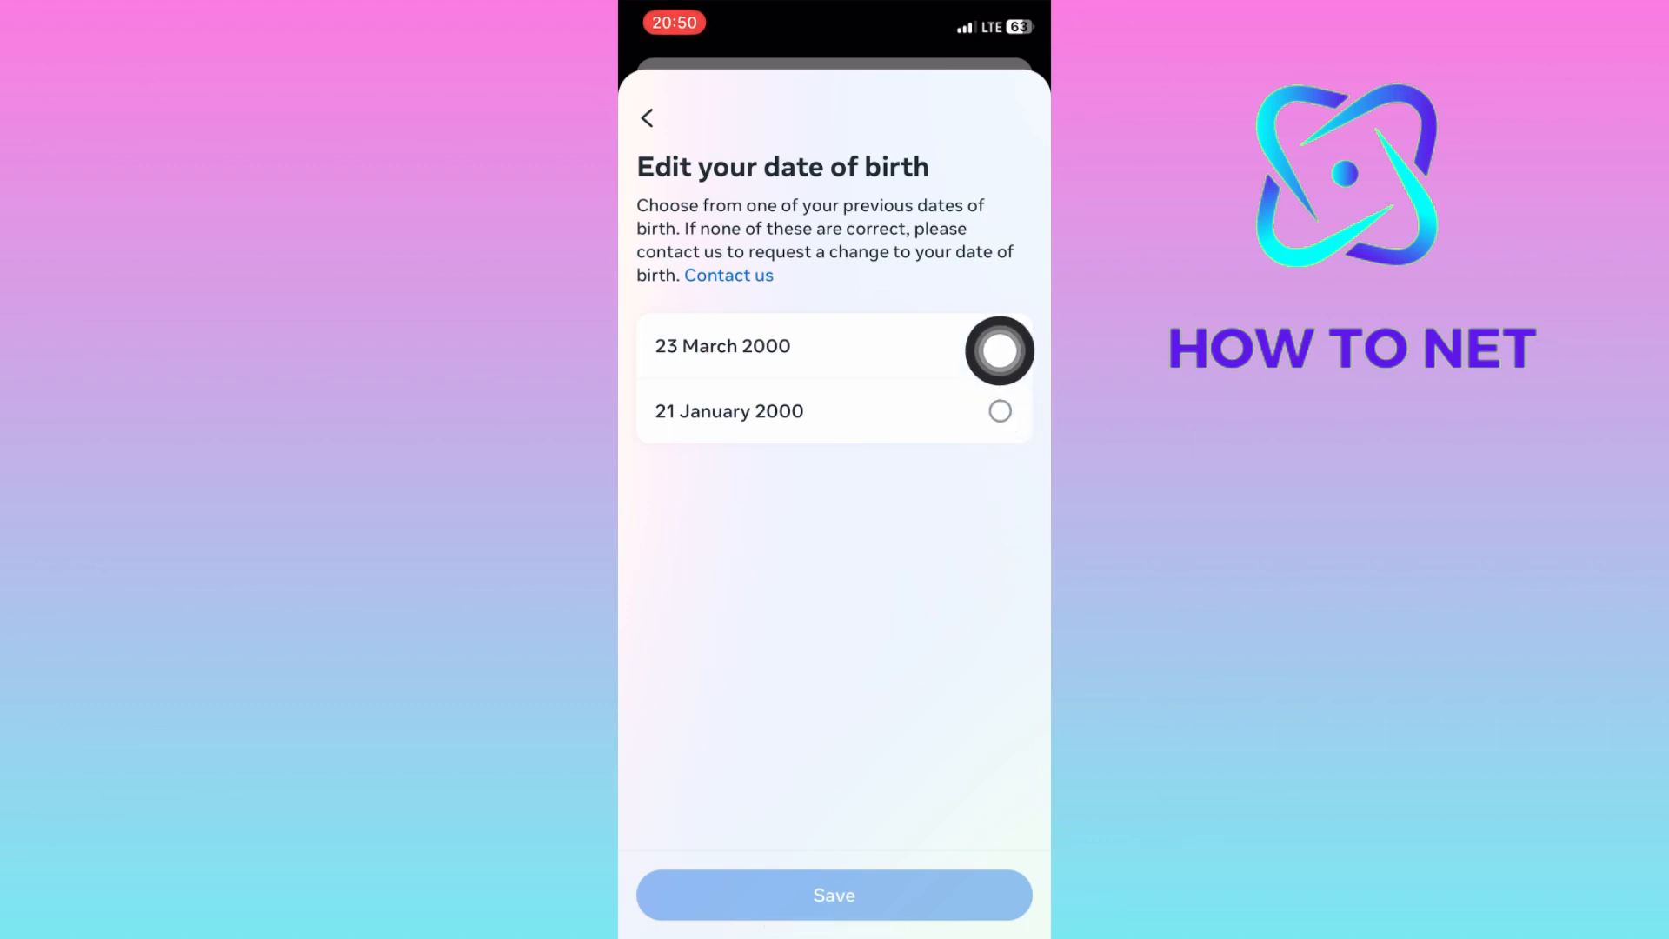
pyautogui.click(999, 346)
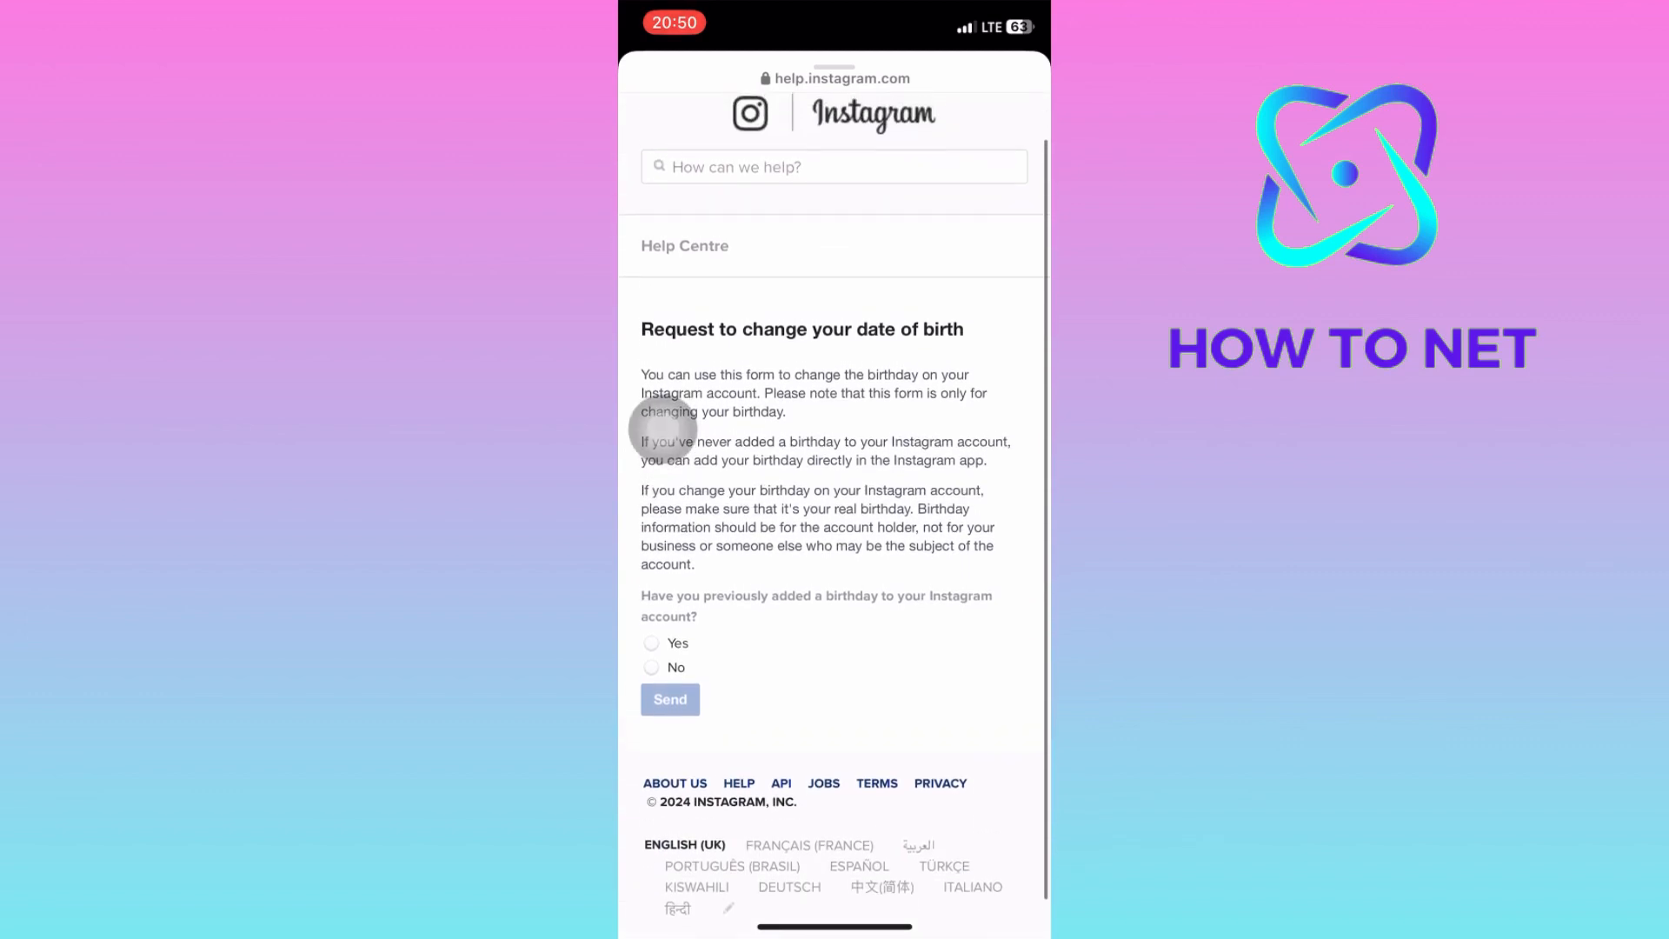
# - Answer Yes to having previously added a birthday and open the requested birth-year list
pyautogui.click(650, 644)
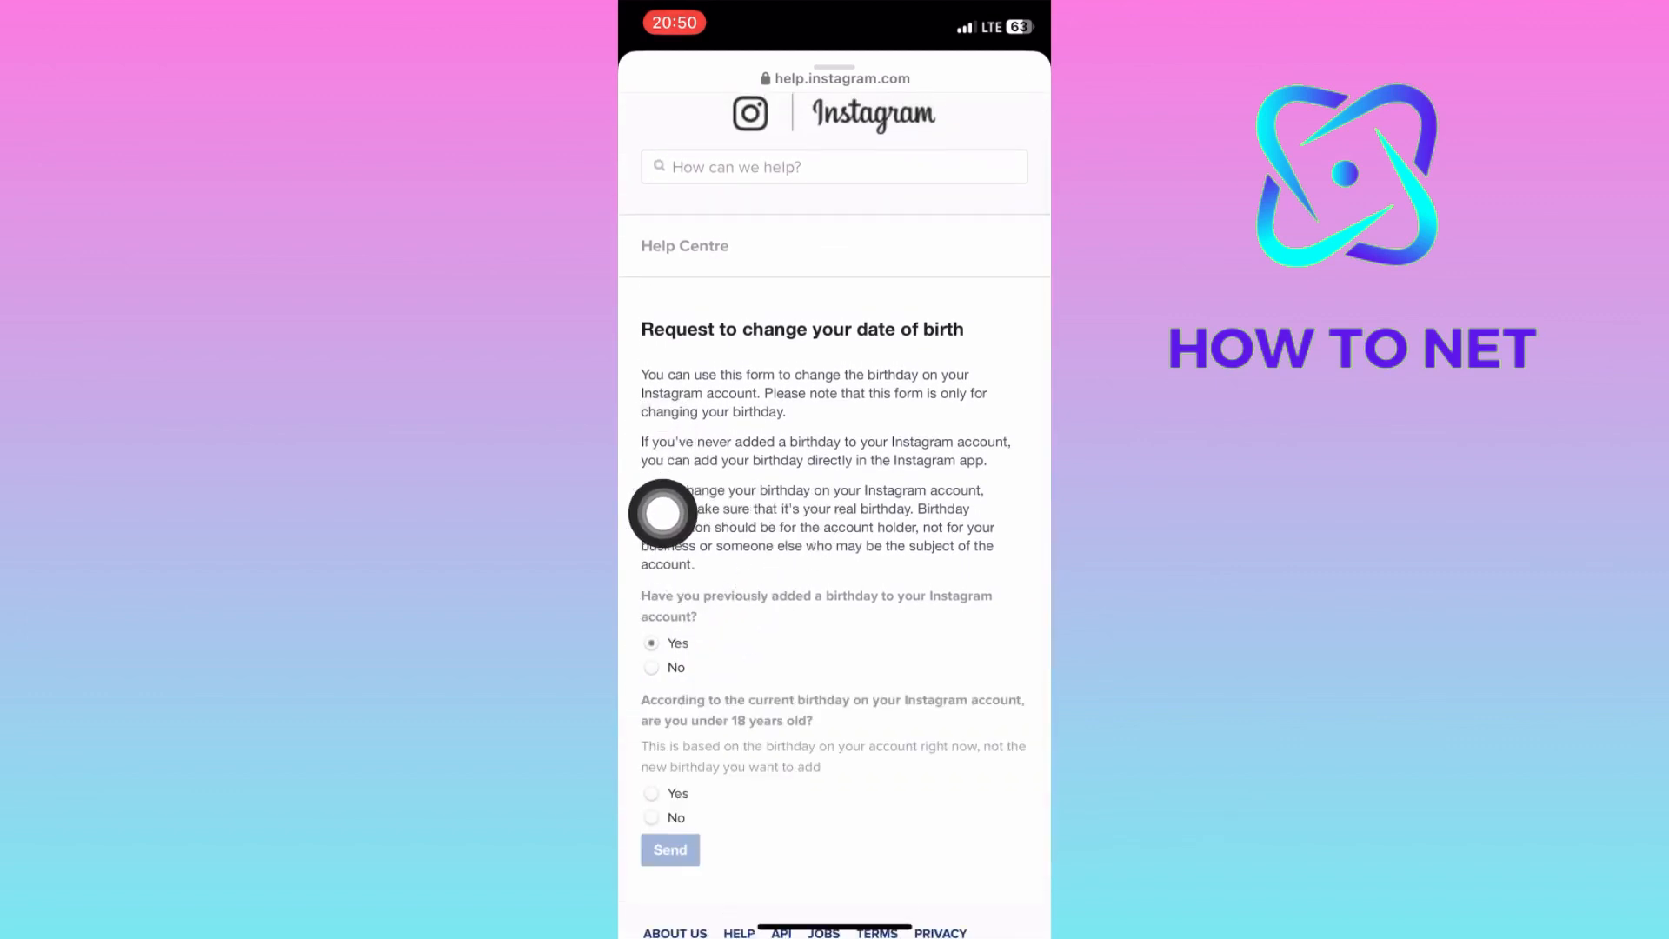
pyautogui.scroll(-3)
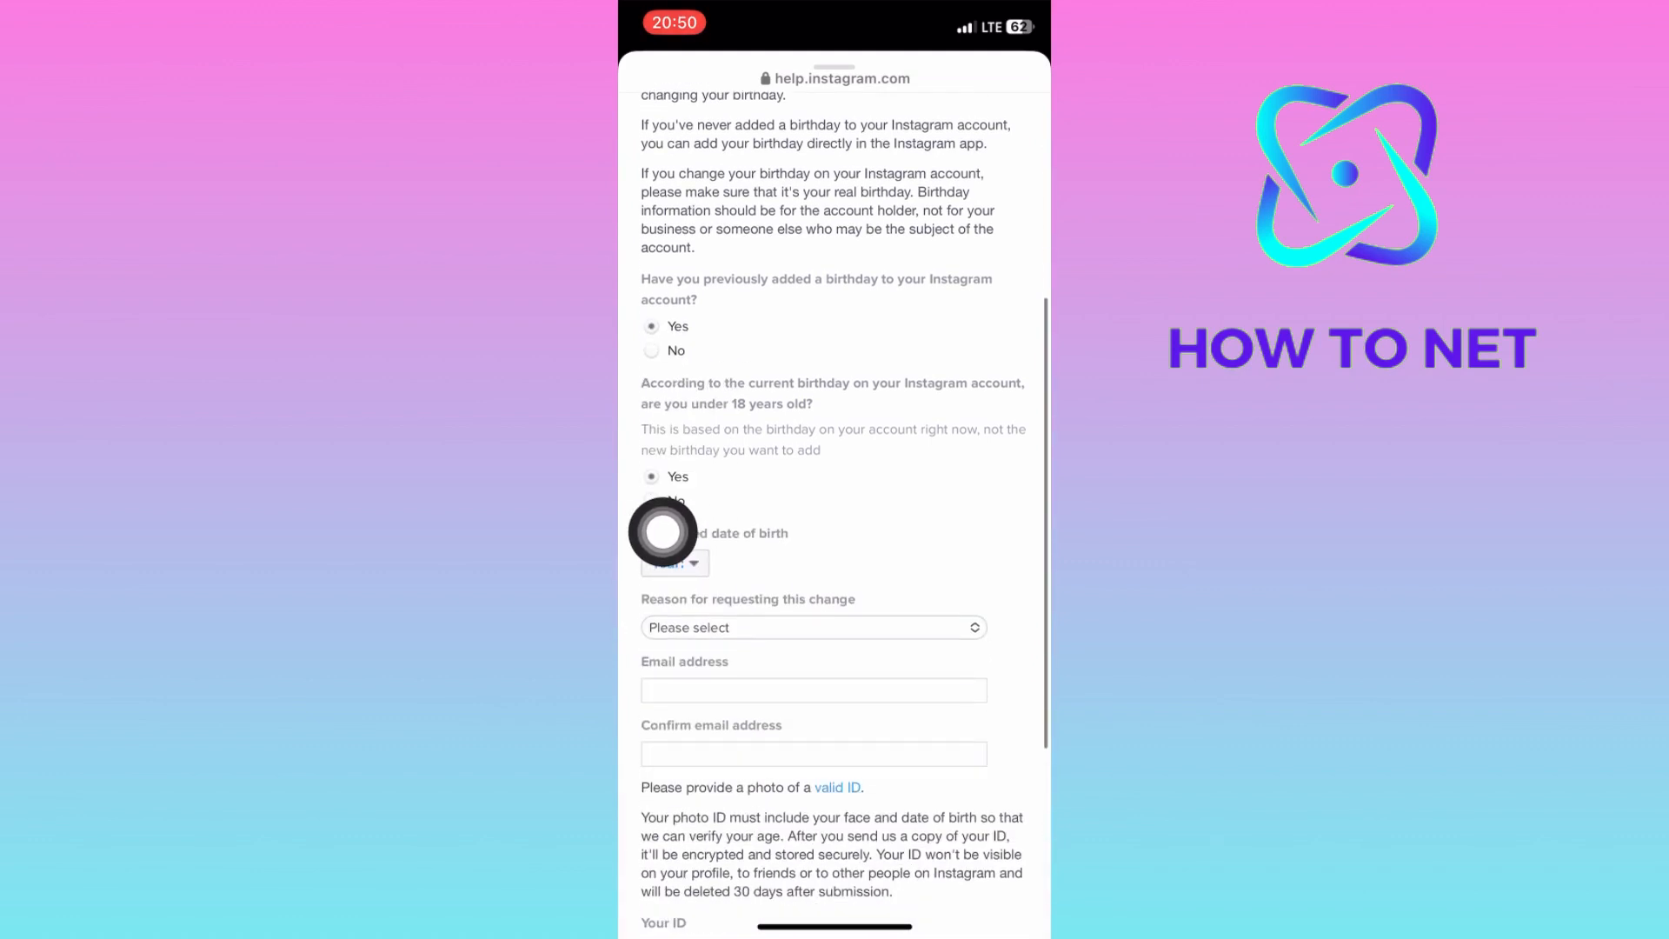
pyautogui.click(673, 563)
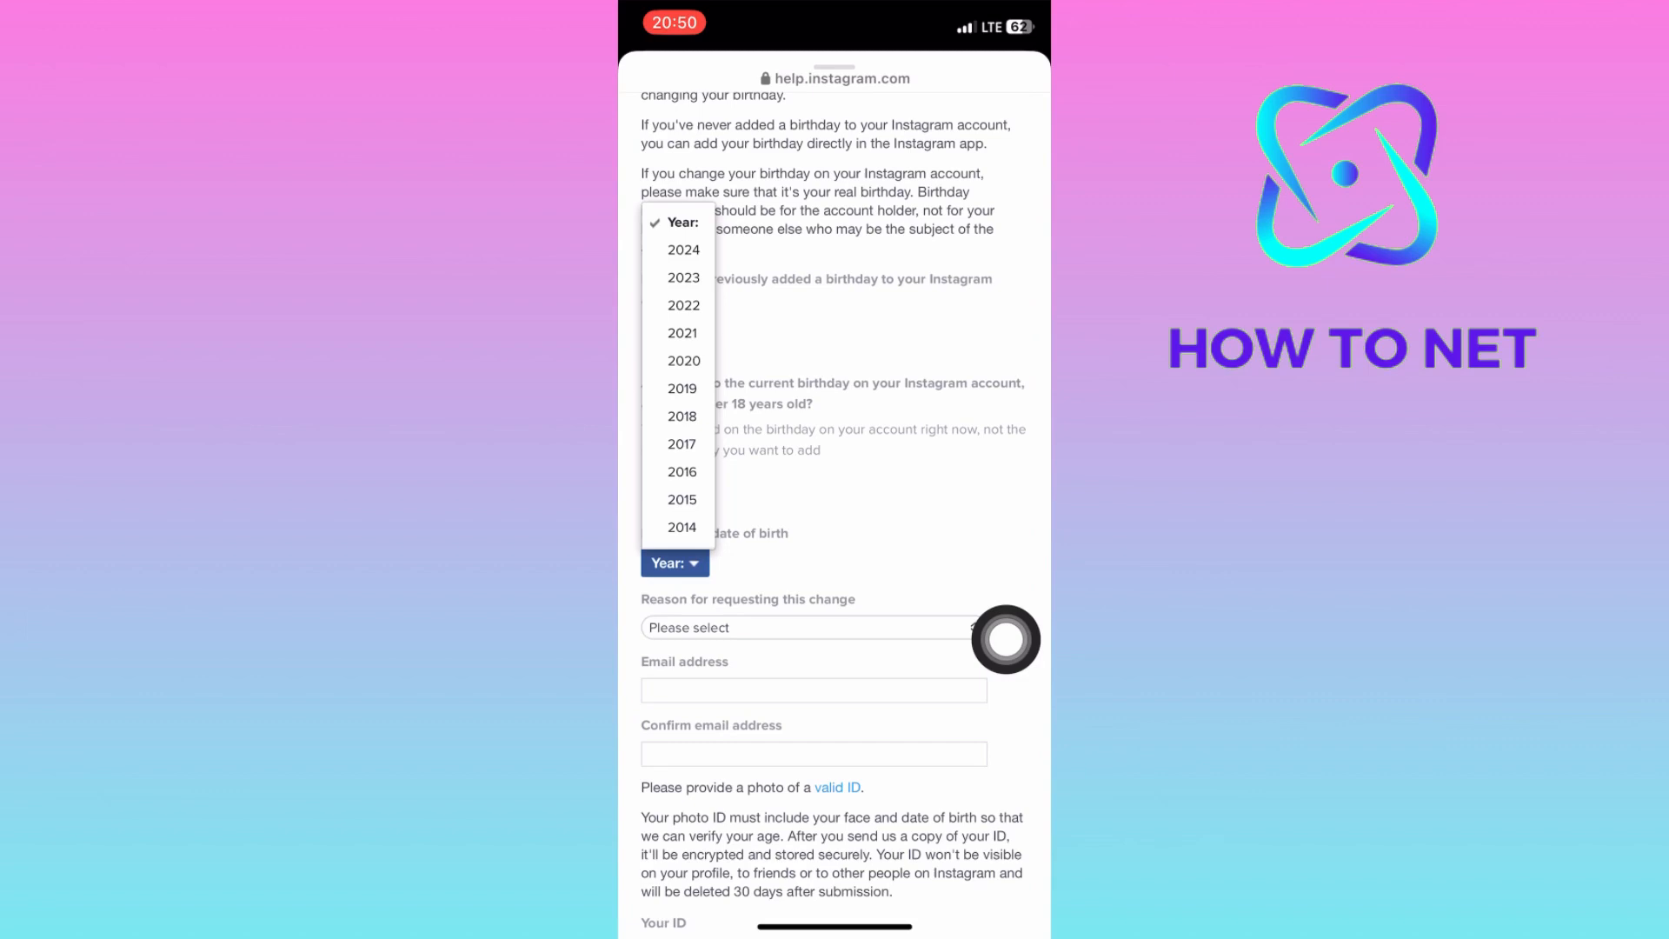
# - Choose 'This is my real date of birth' as the reason and scroll to the photo ID section
pyautogui.click(812, 627)
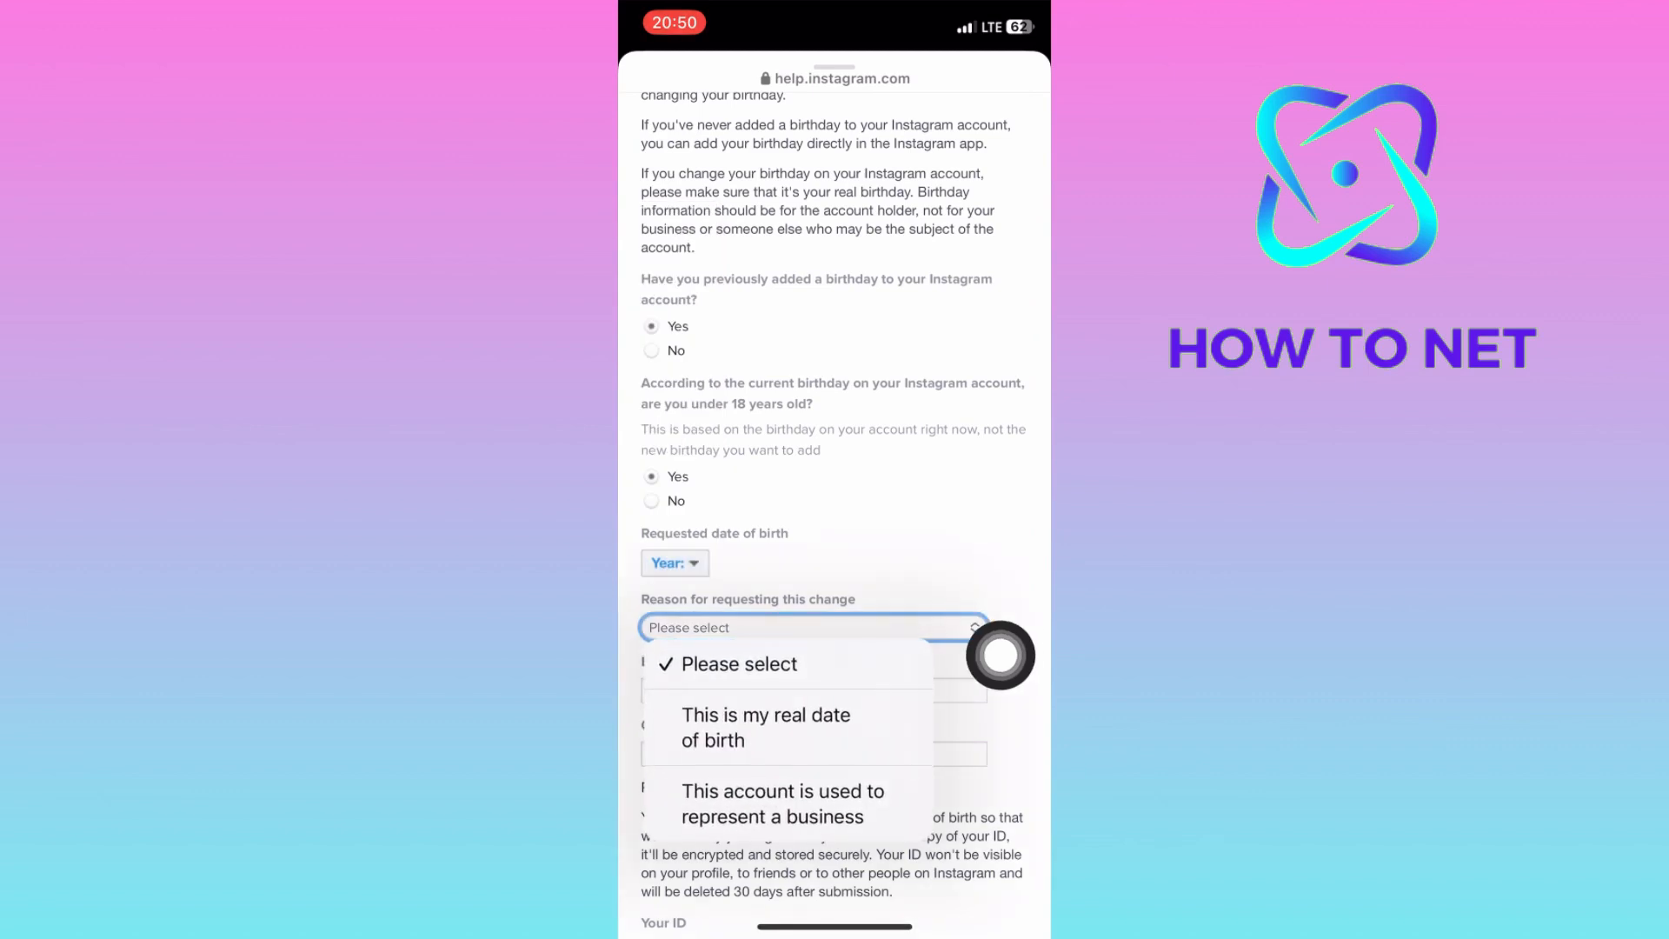
pyautogui.click(765, 726)
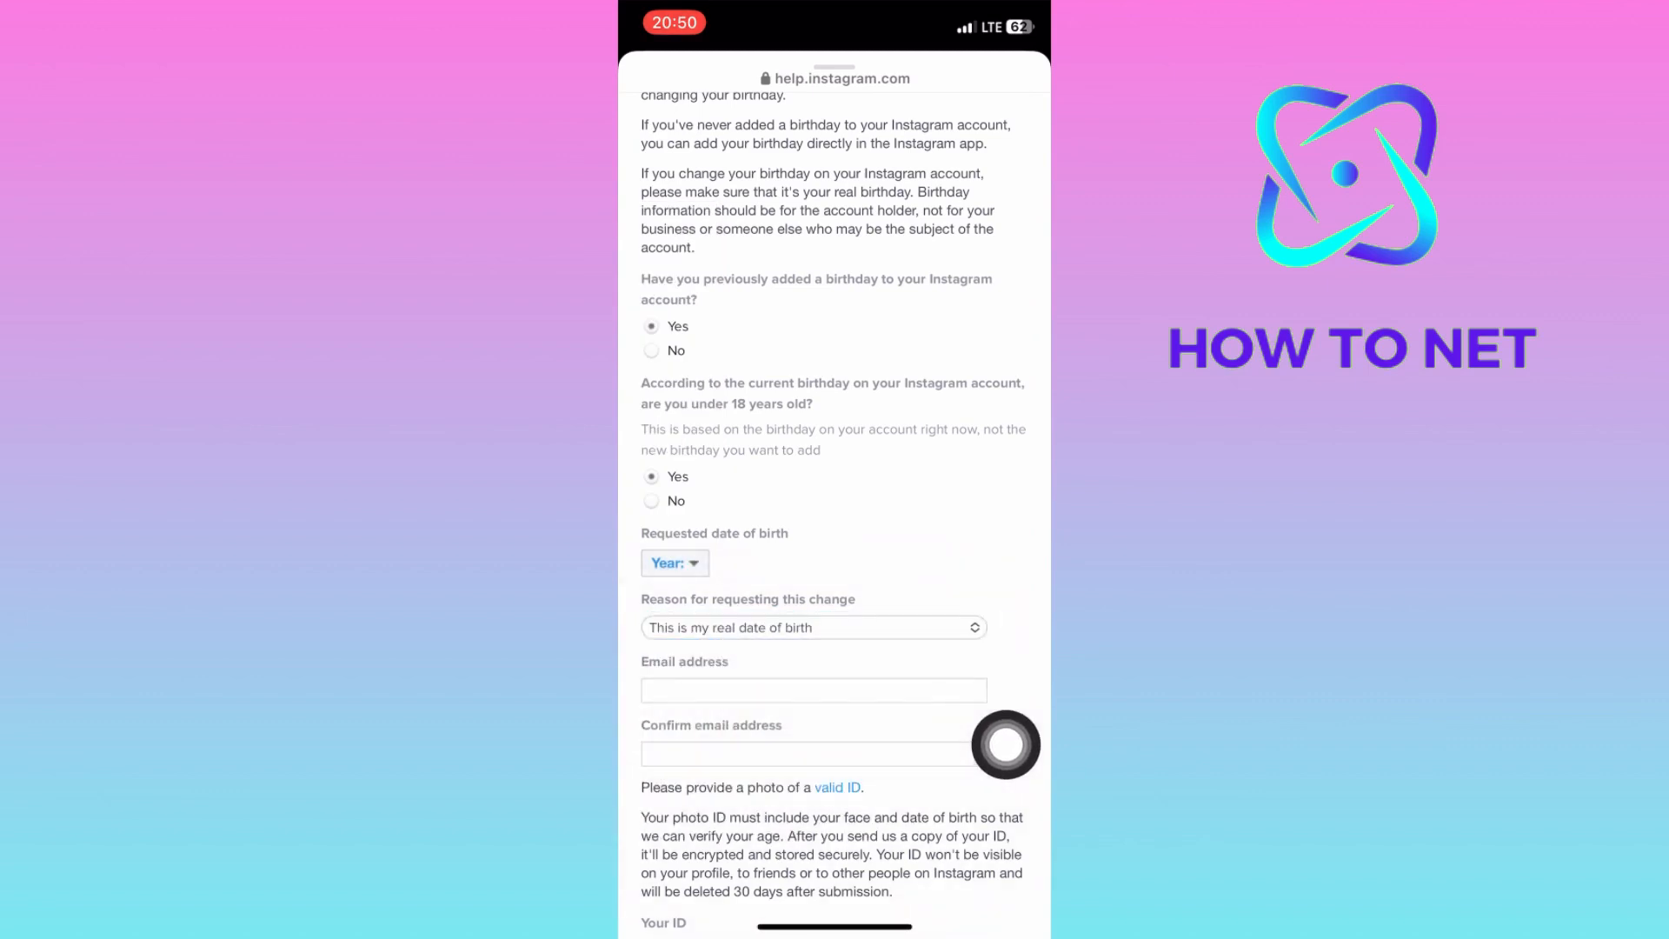
pyautogui.scroll(-3)
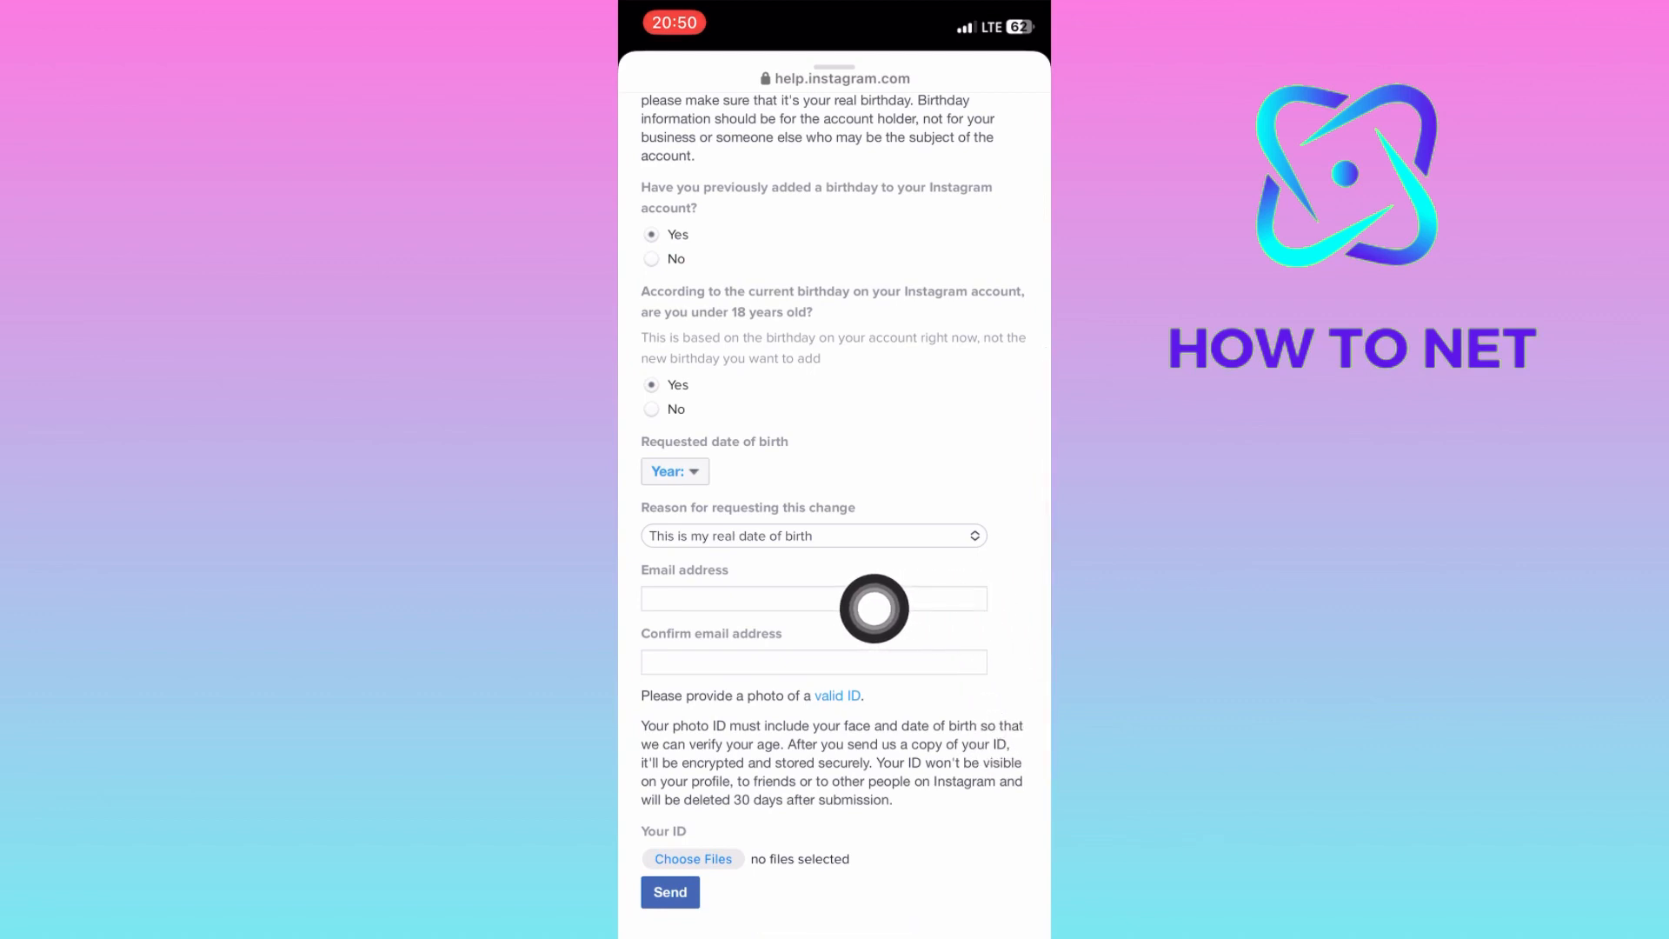
pyautogui.moveTo(1005, 663)
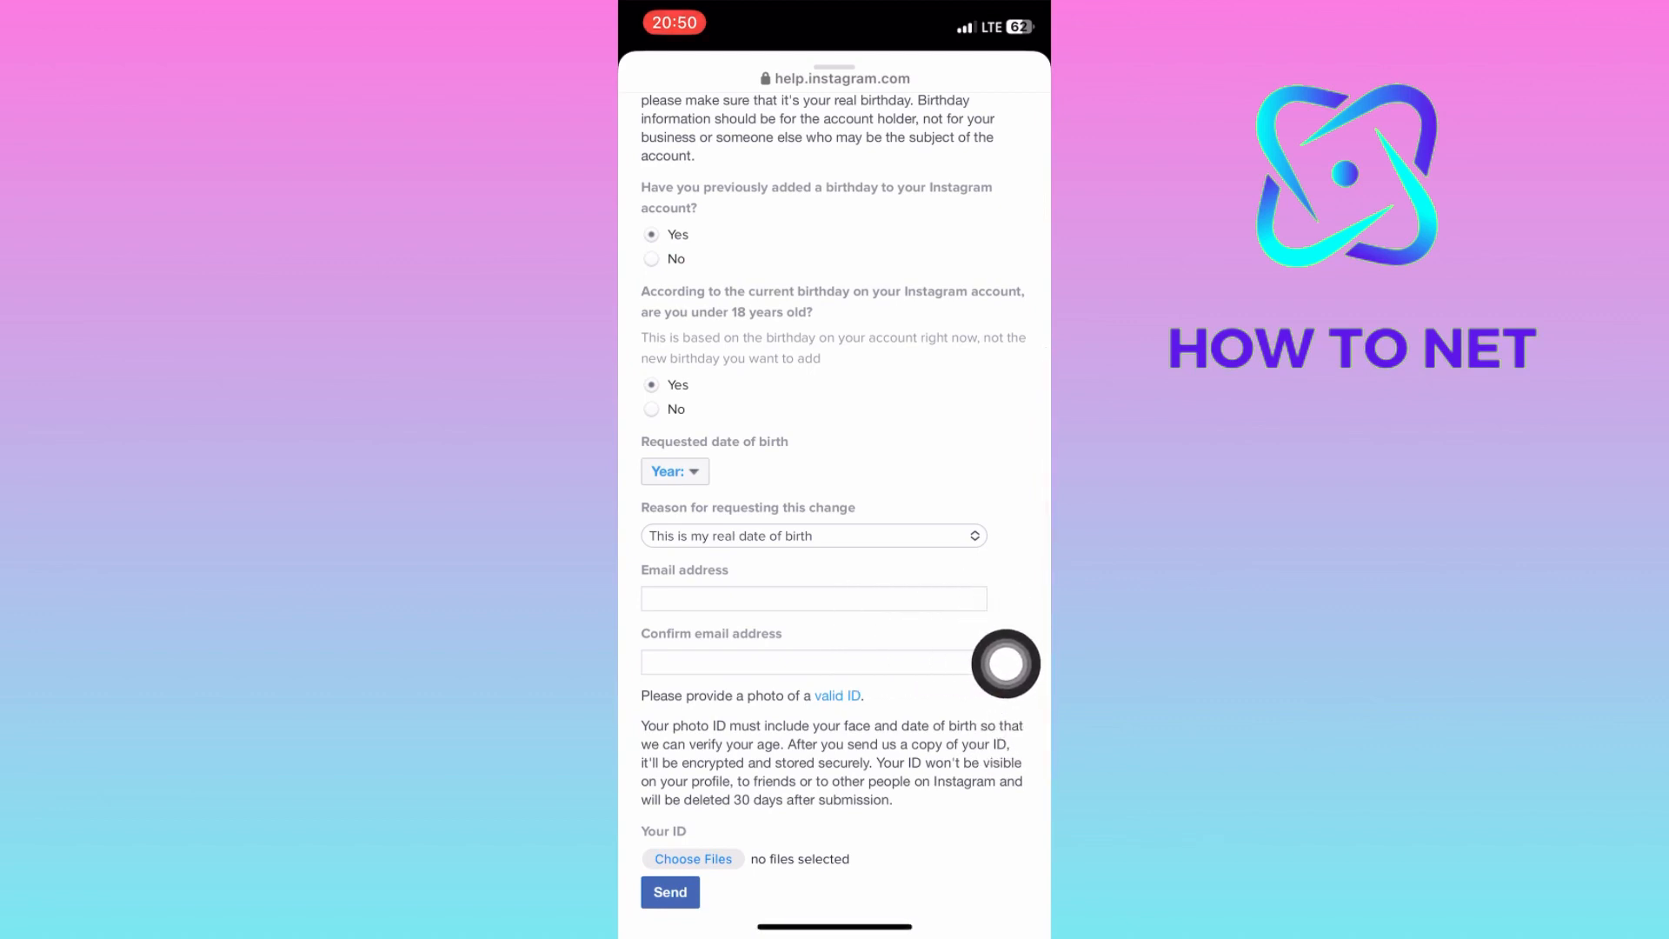
pyautogui.scroll(-3)
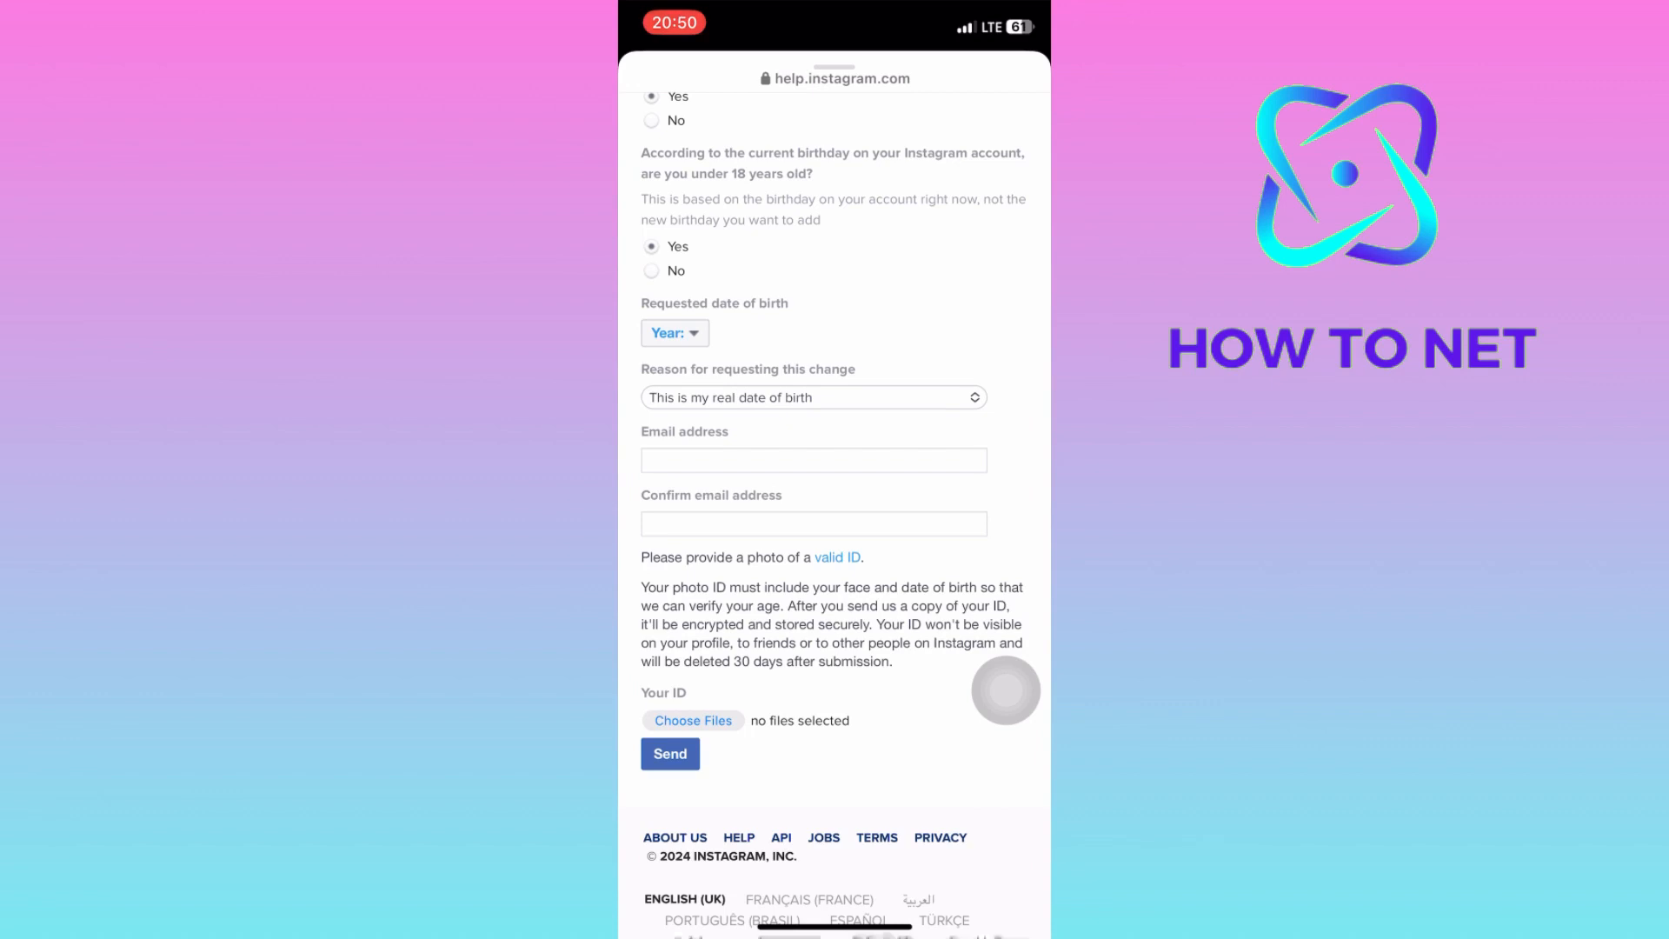
# - Pick year 2023, month March and day 3 in the requested birth date dropdowns
pyautogui.click(674, 332)
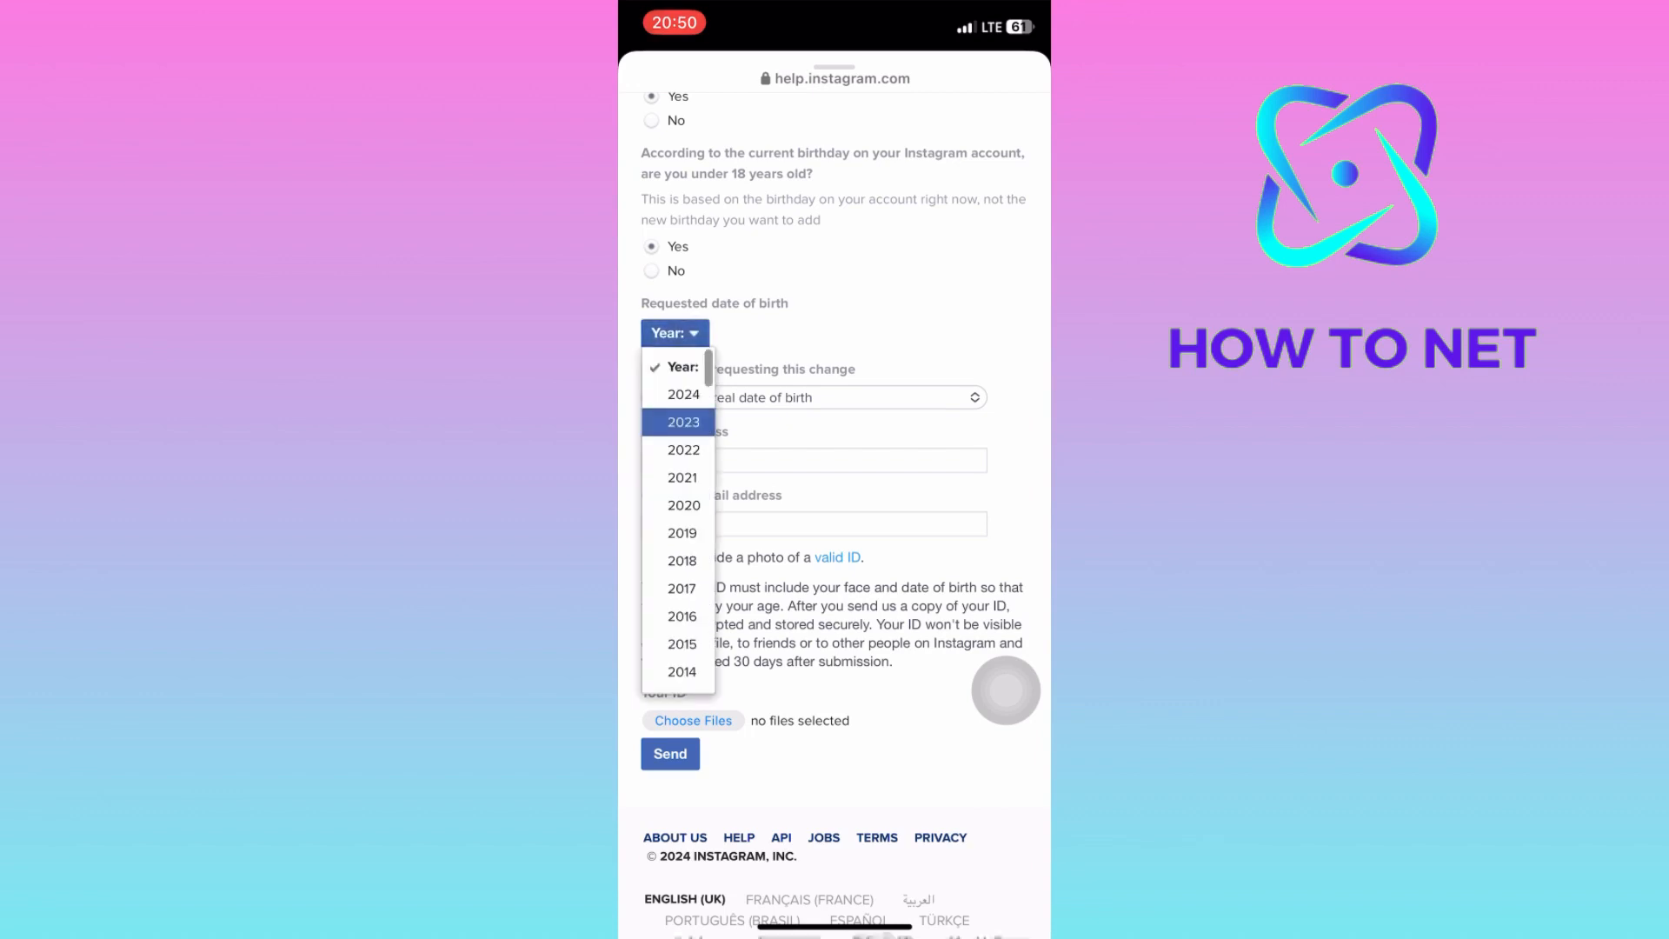
pyautogui.click(682, 422)
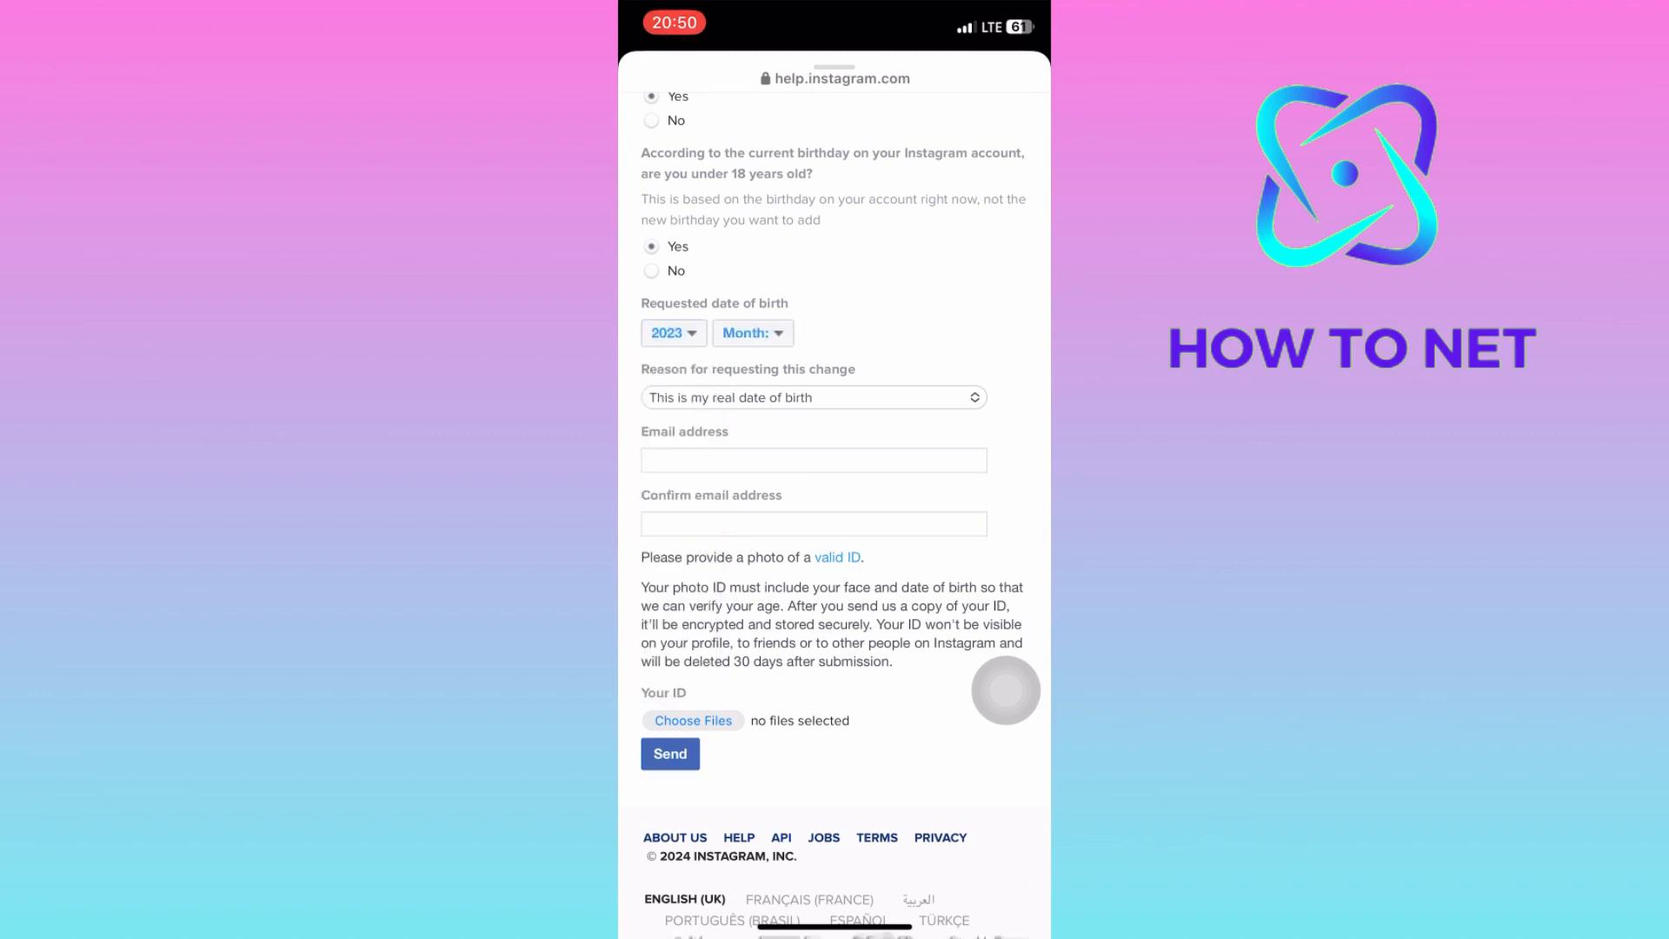
pyautogui.click(753, 332)
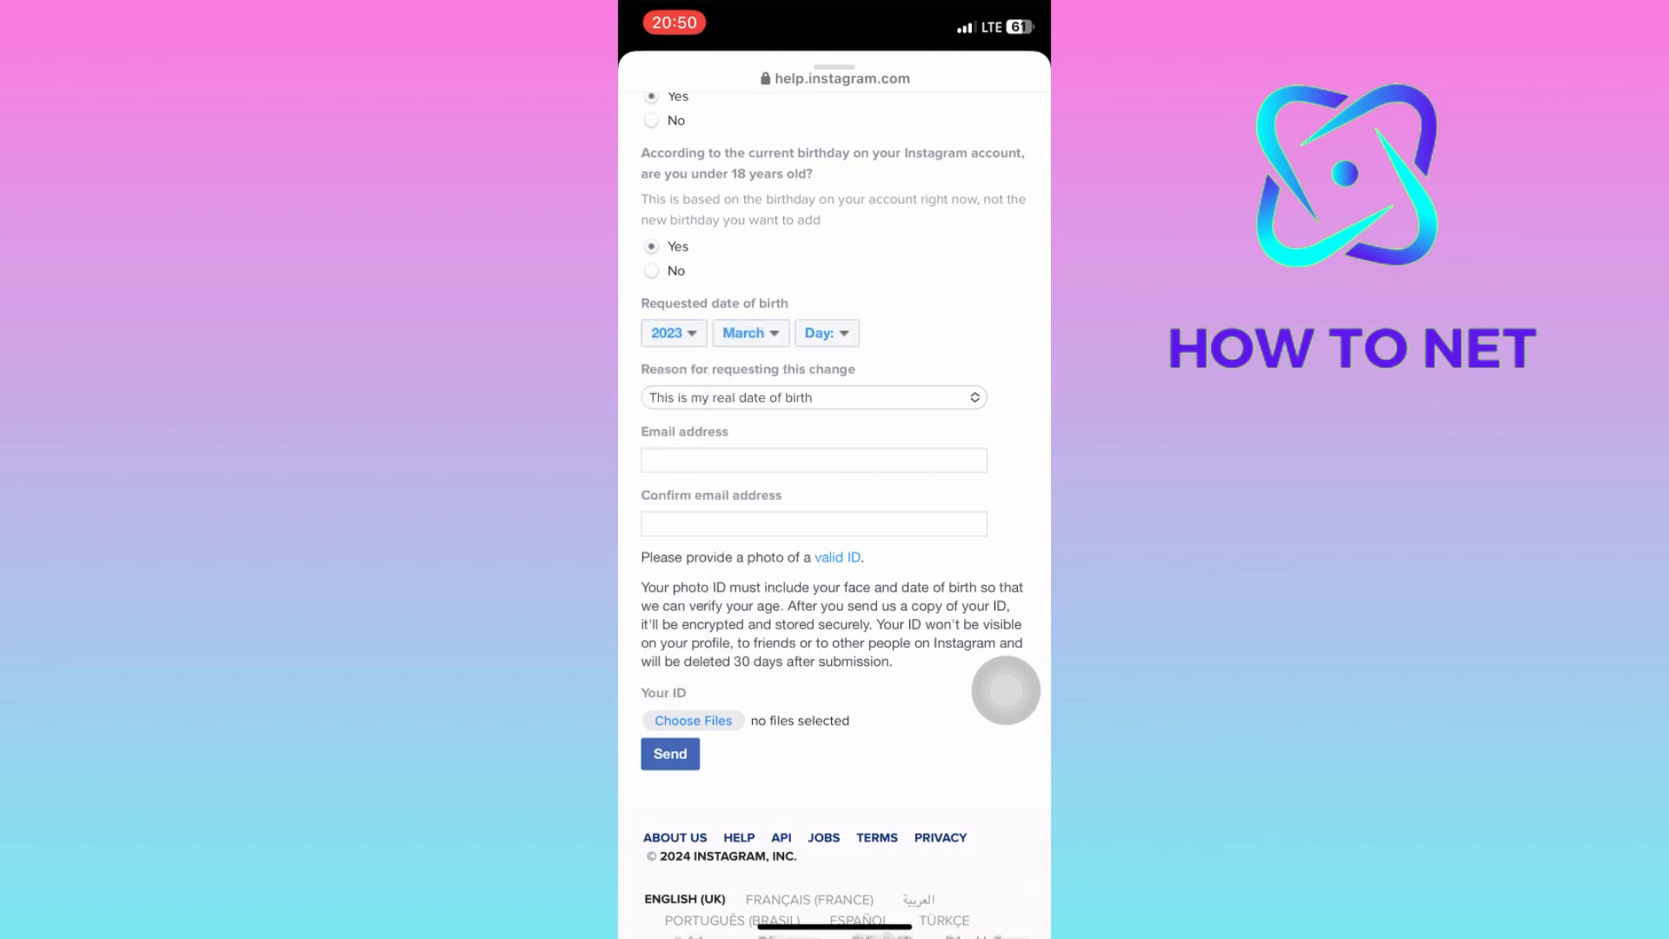
pyautogui.click(826, 332)
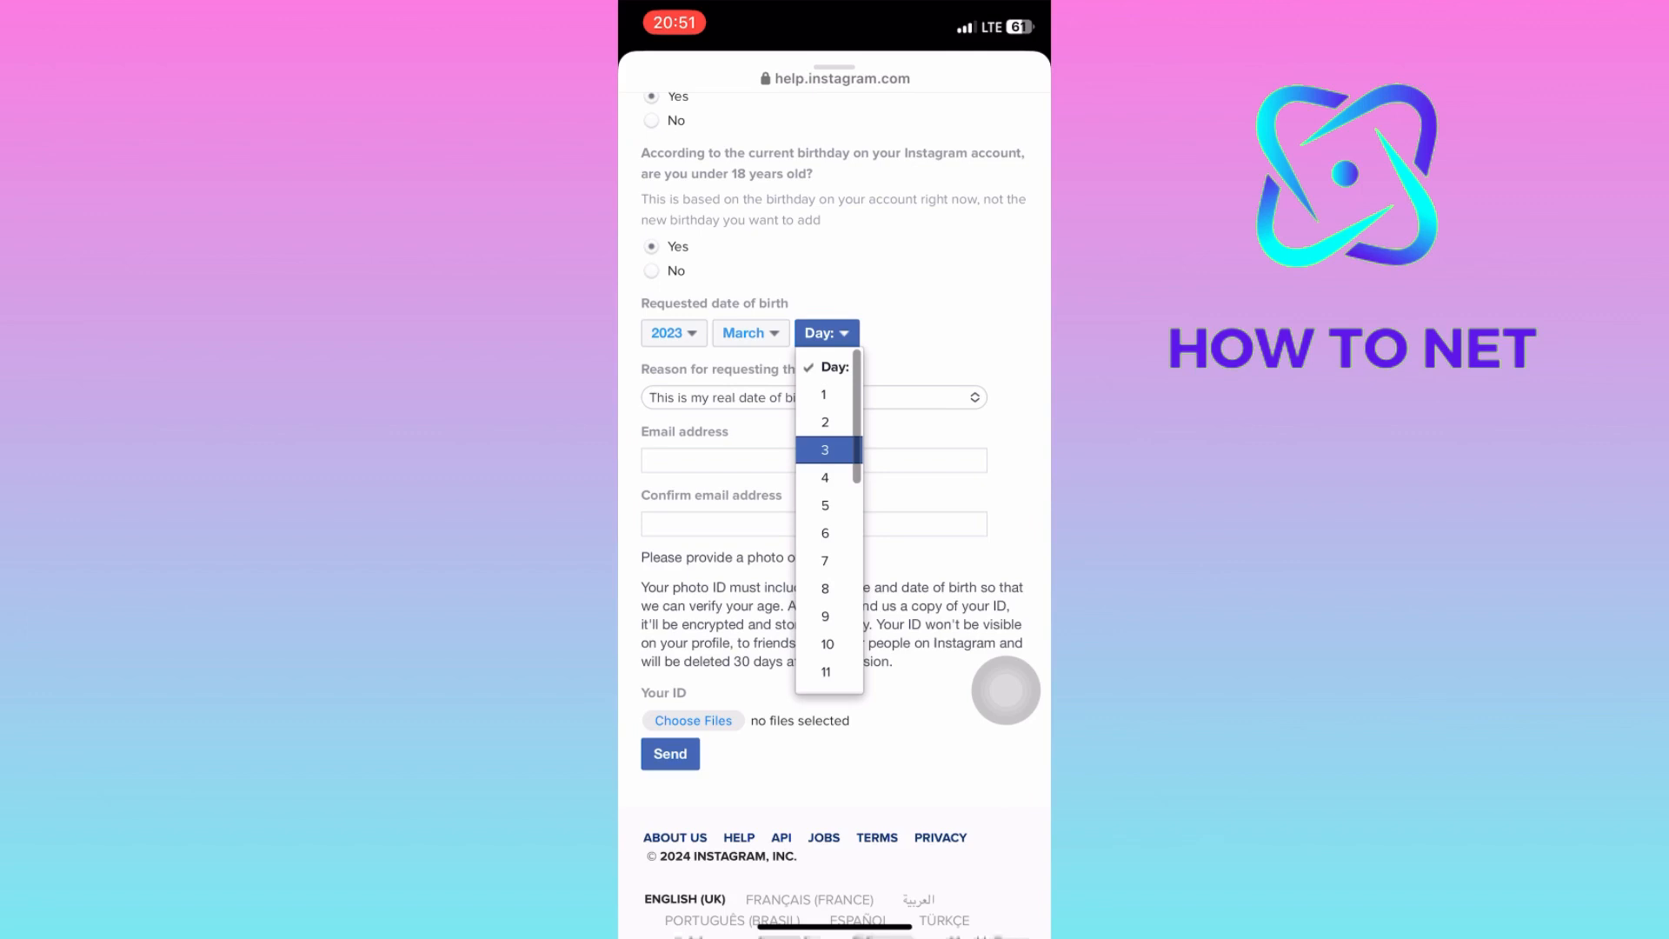
pyautogui.click(825, 449)
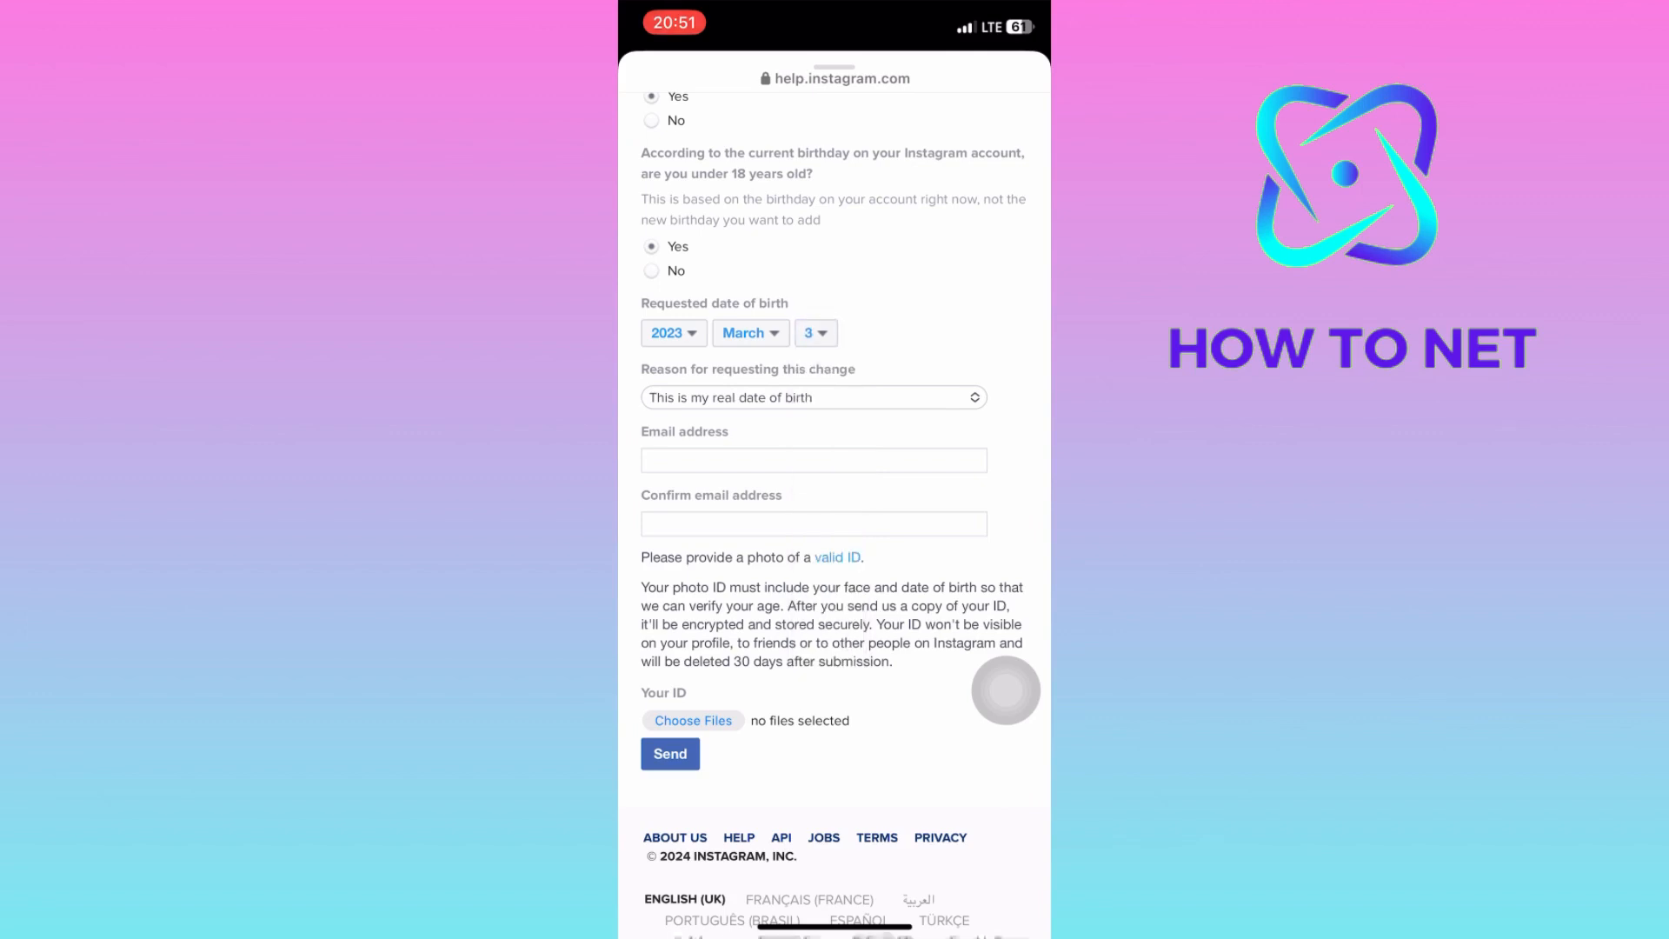